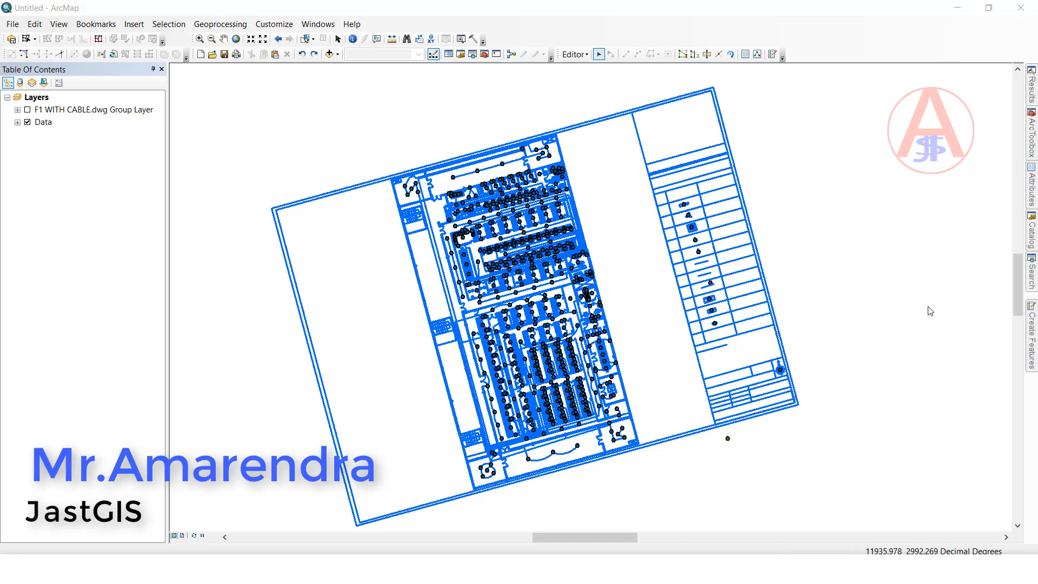
mouse_move(659, 277)
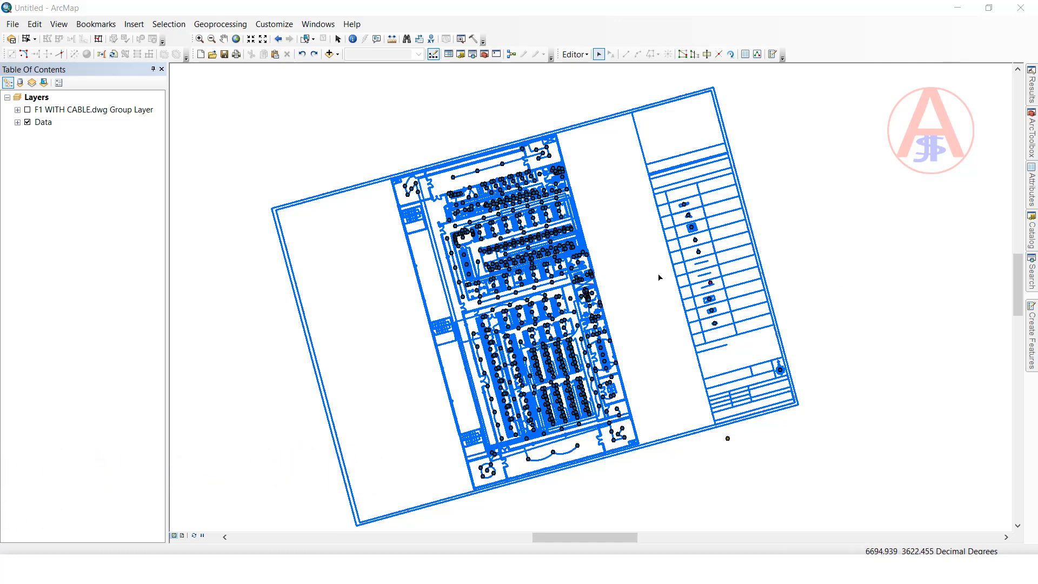
Step: Show the DWG reference alone, then the rotated Data layer alone, to compare their placement
click(28, 122)
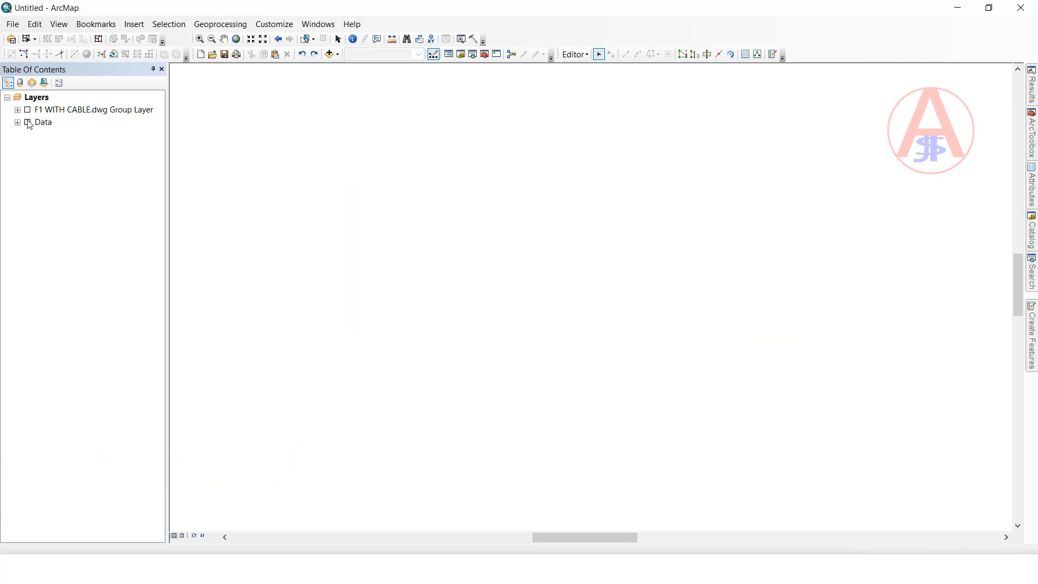
click(28, 109)
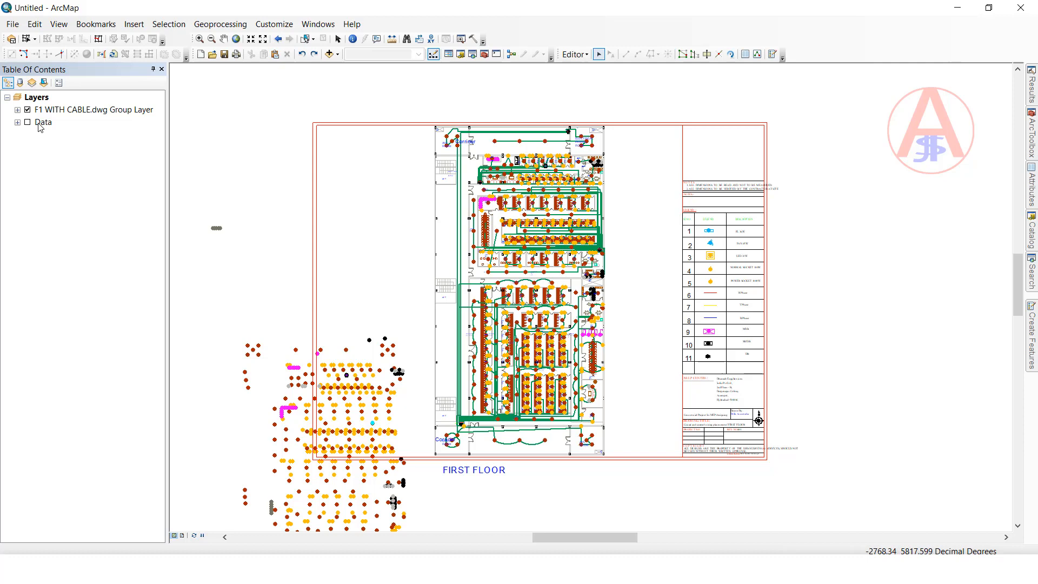
click(28, 109)
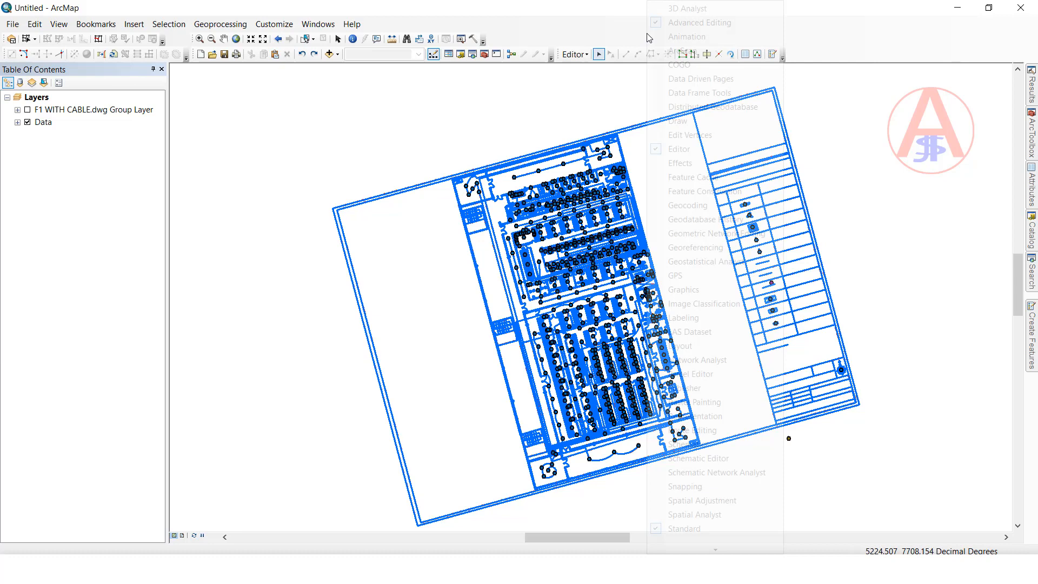
mouse_move(702, 500)
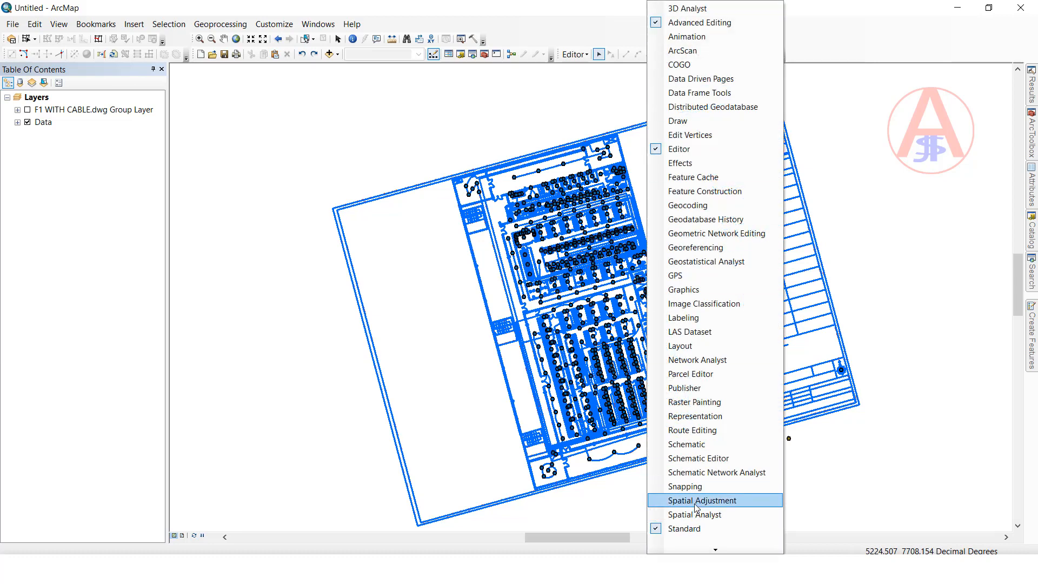
Step: Enable the Spatial Adjustment toolbar and park it at the top right of the map
click(700, 500)
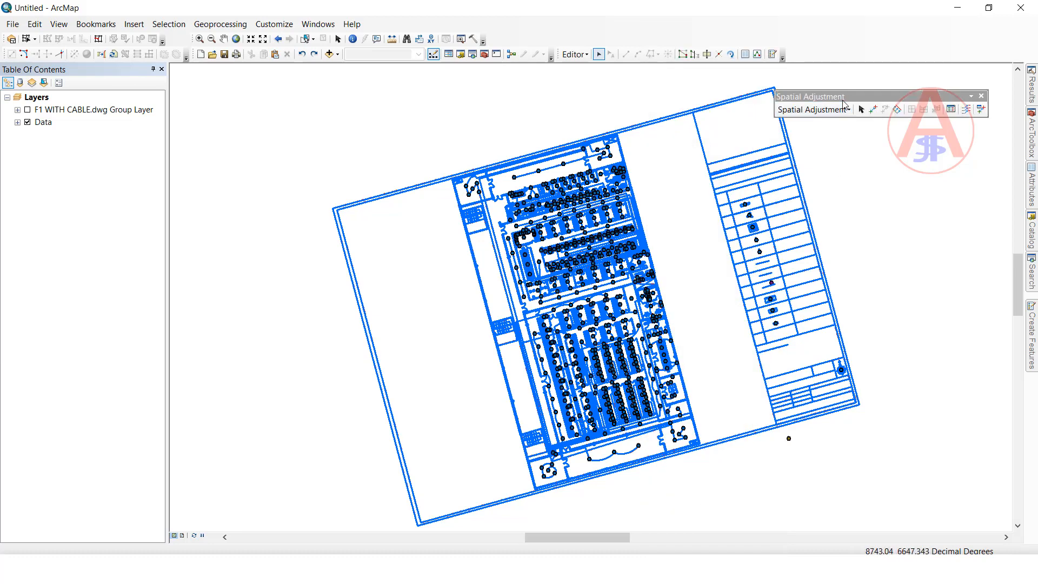
drag(810, 97, 834, 78)
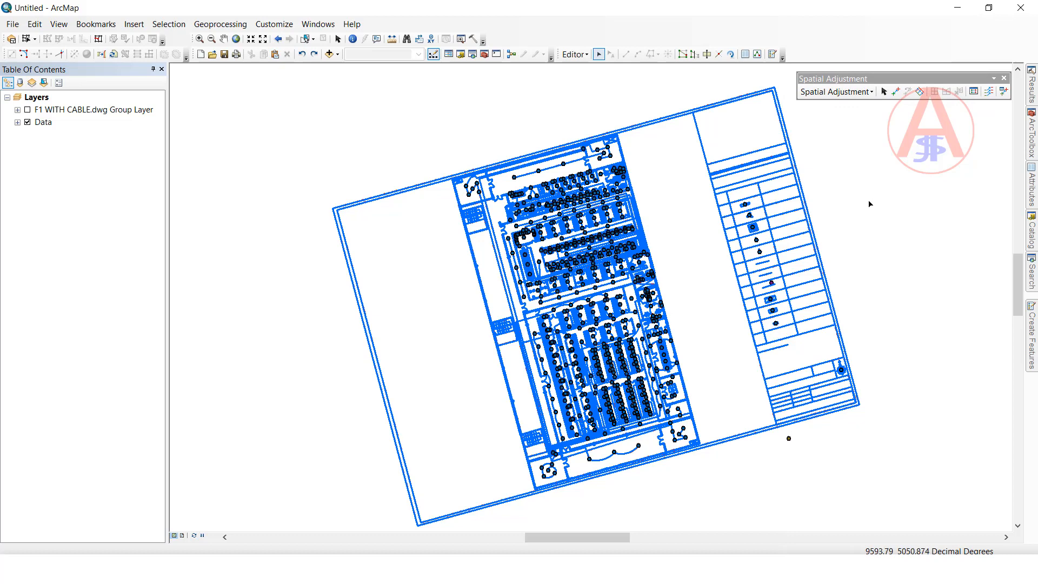
mouse_move(330, 214)
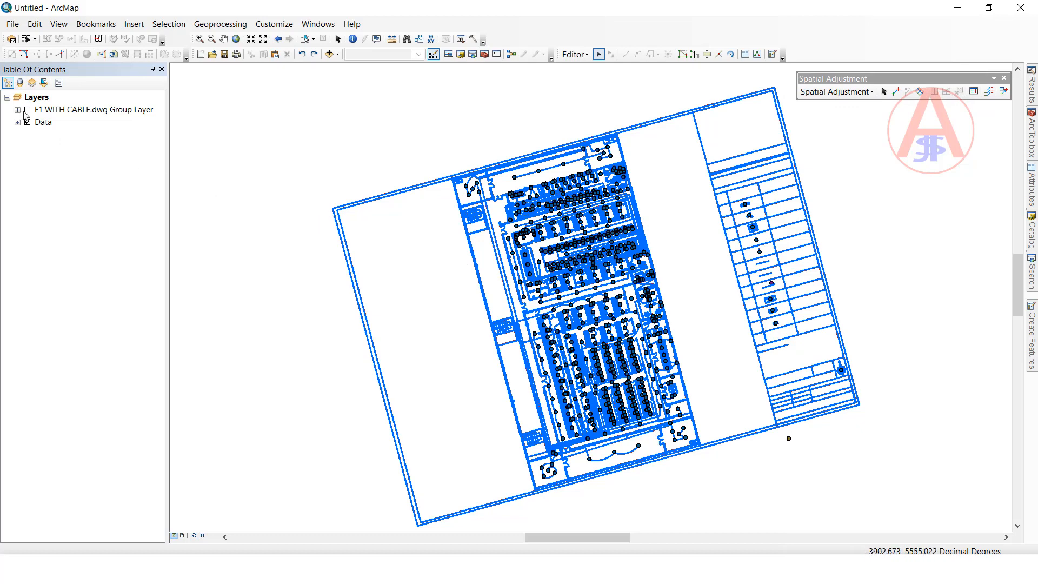
Step: Select all Data layer features and reveal the F1 WITH CABLE.dwg reference beneath them
click(28, 122)
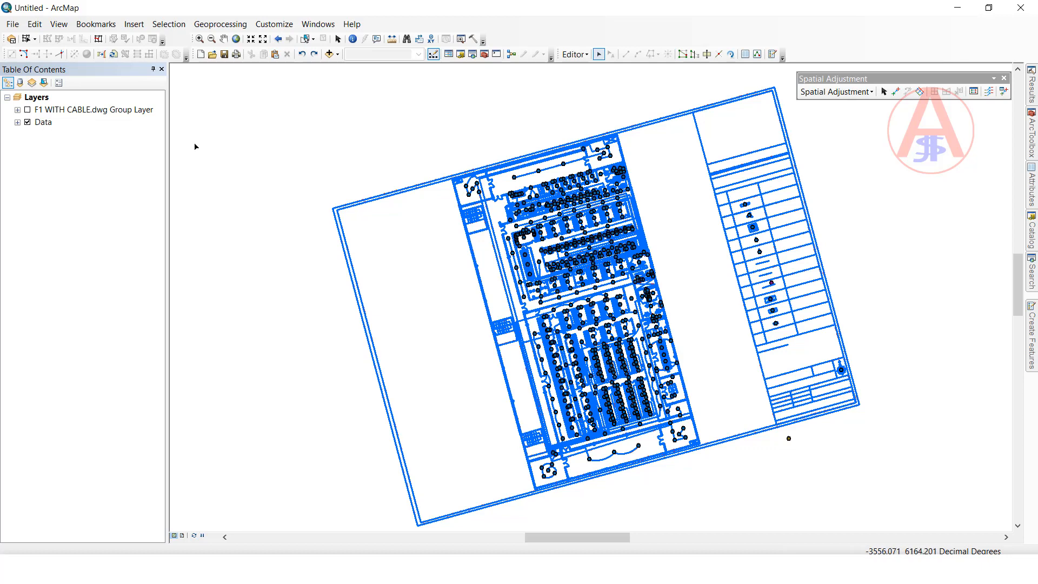
mouse_move(274, 99)
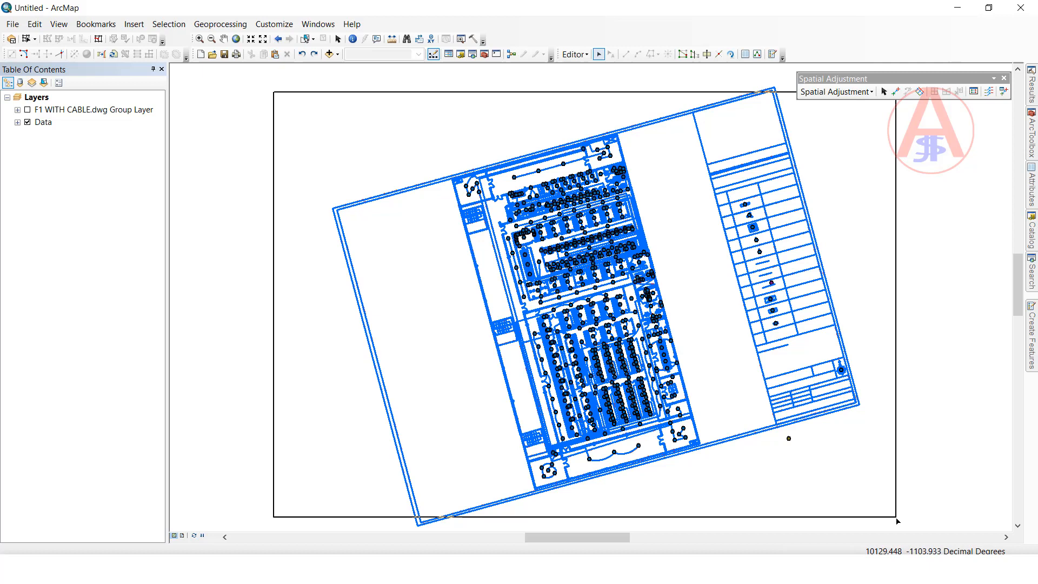
click(853, 461)
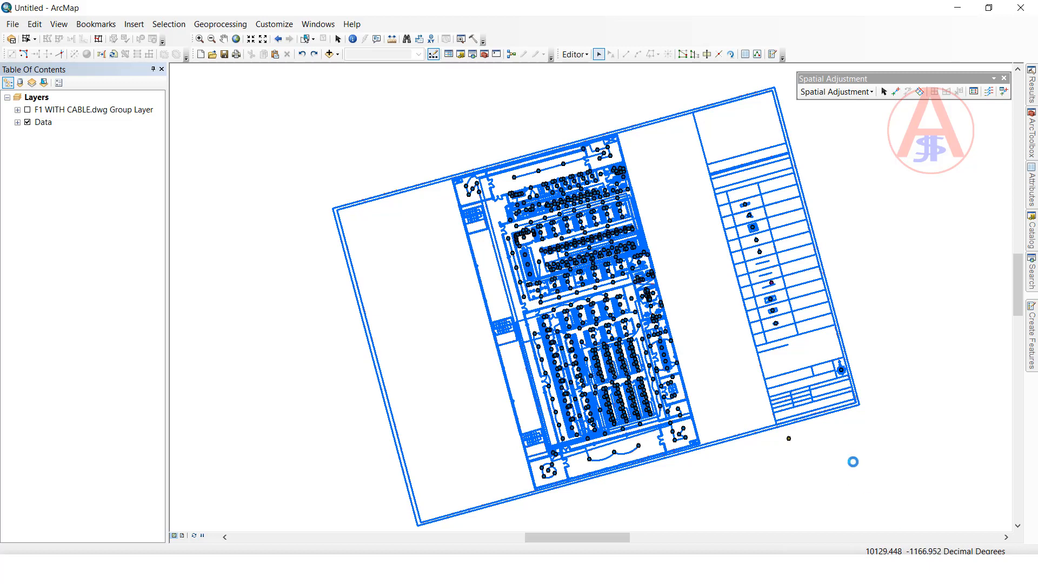
mouse_move(751, 355)
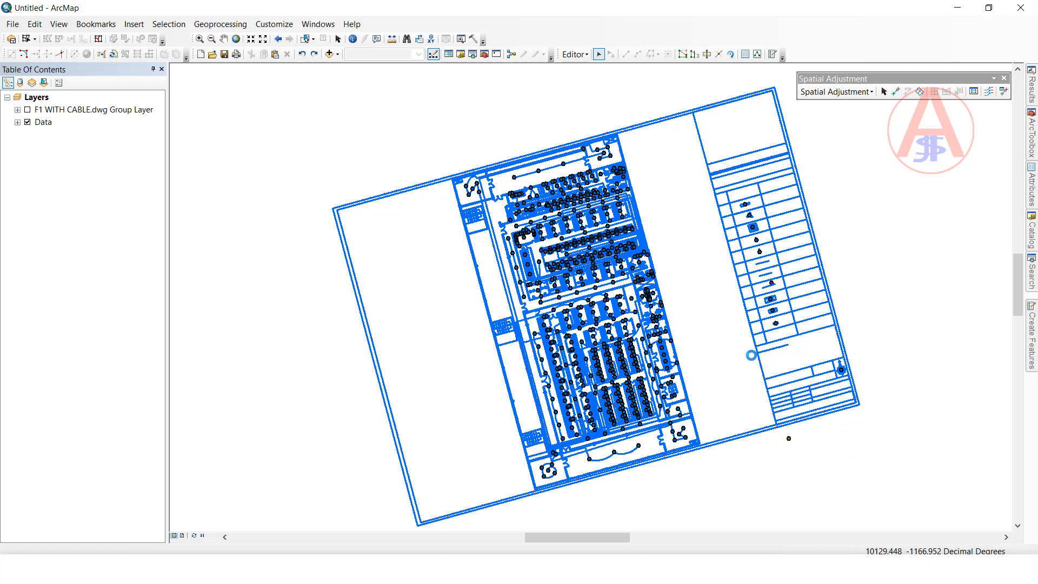
mouse_move(294, 235)
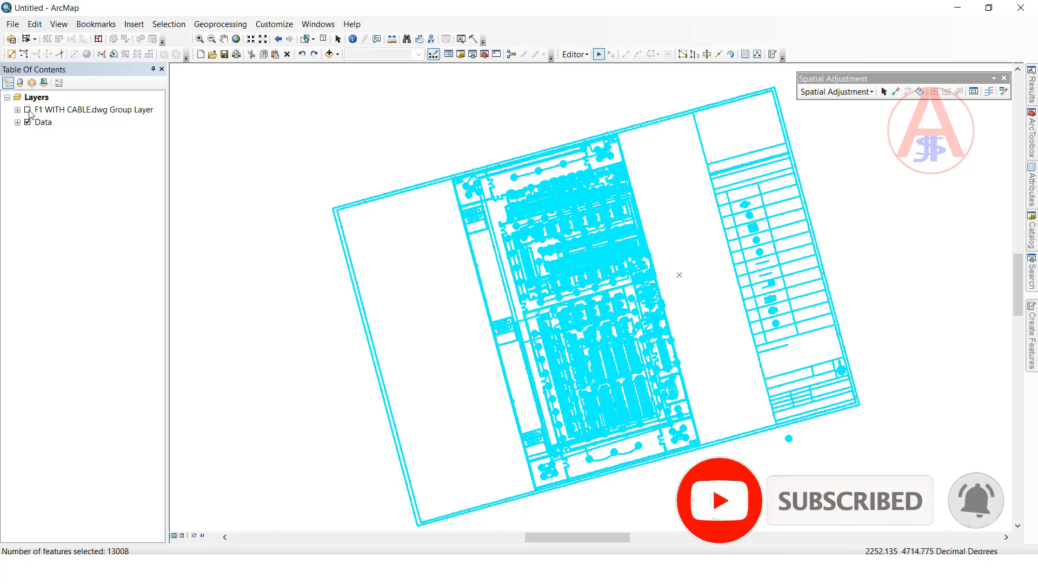
click(28, 109)
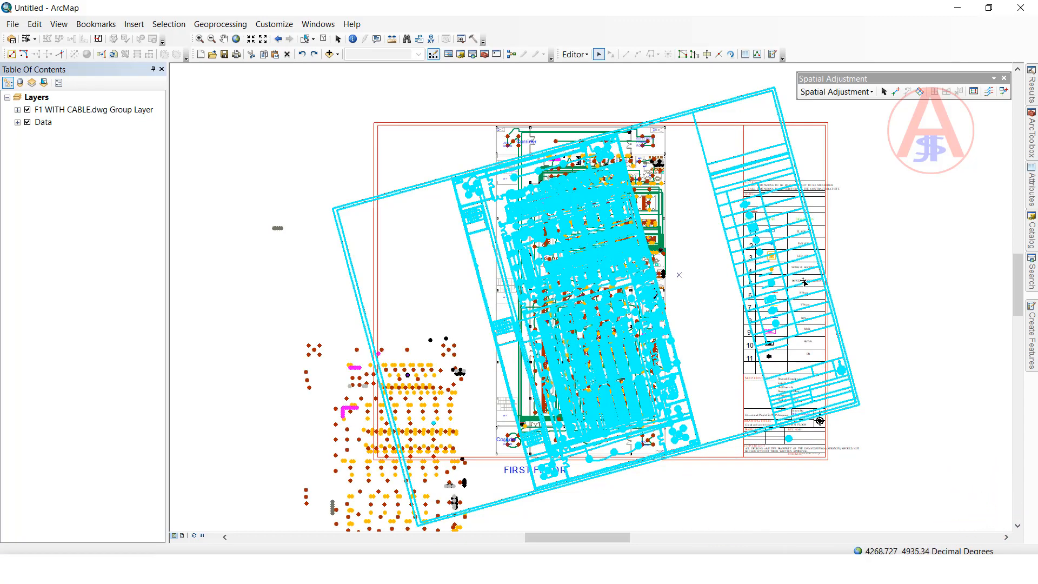
mouse_move(815, 149)
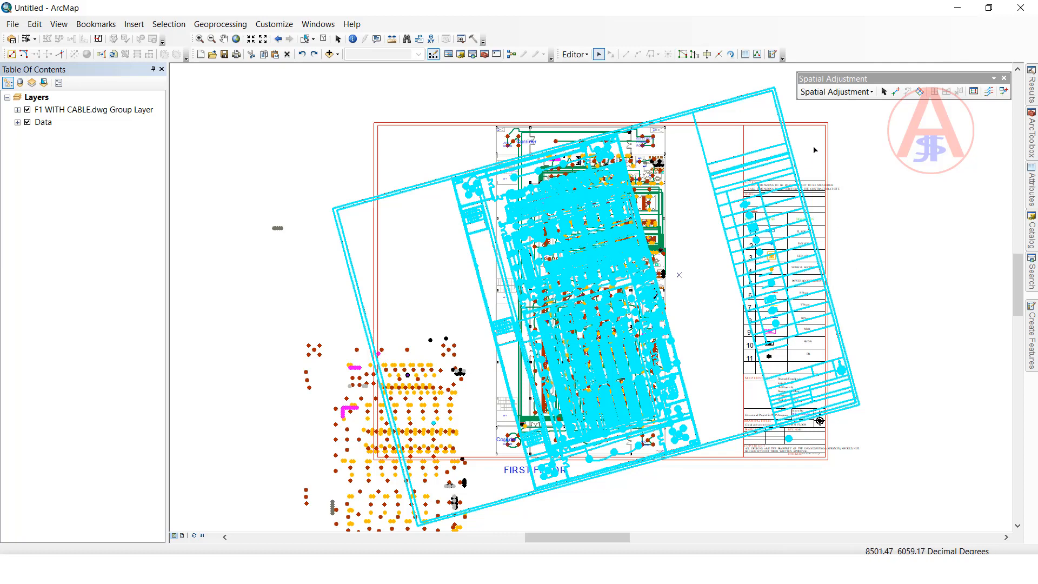
mouse_move(835, 91)
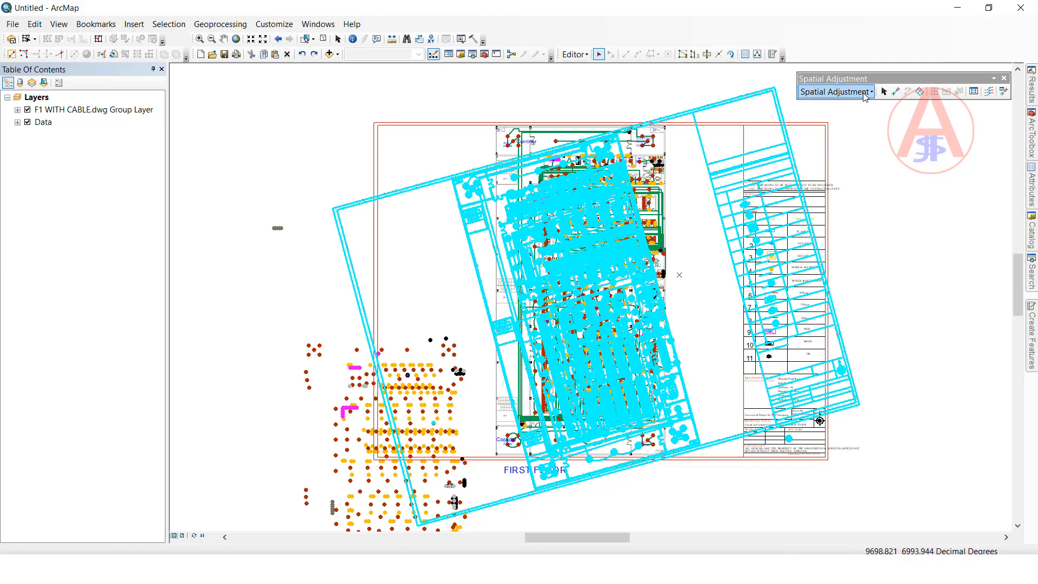
mouse_move(895, 91)
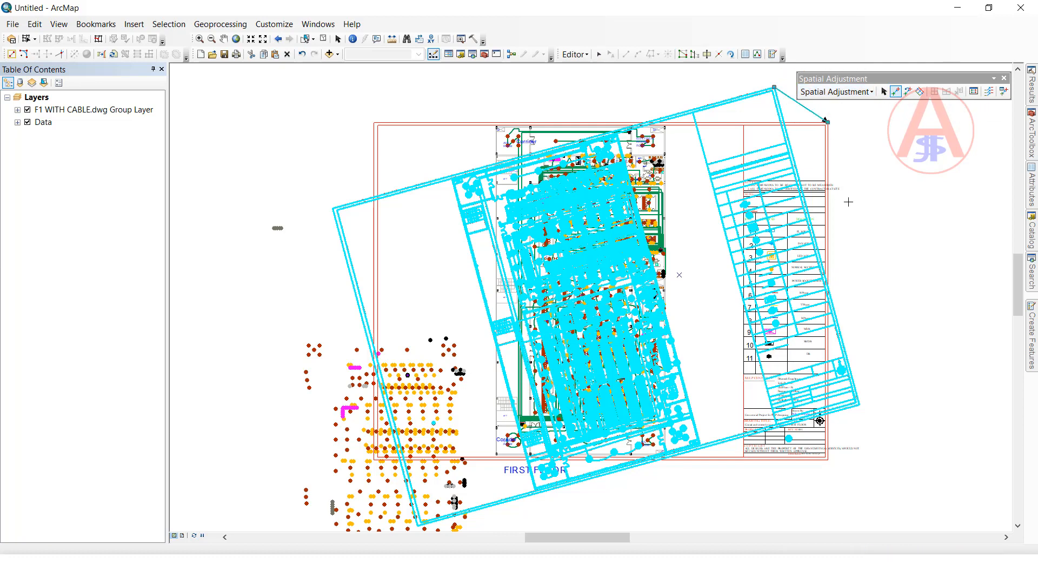
mouse_move(836, 455)
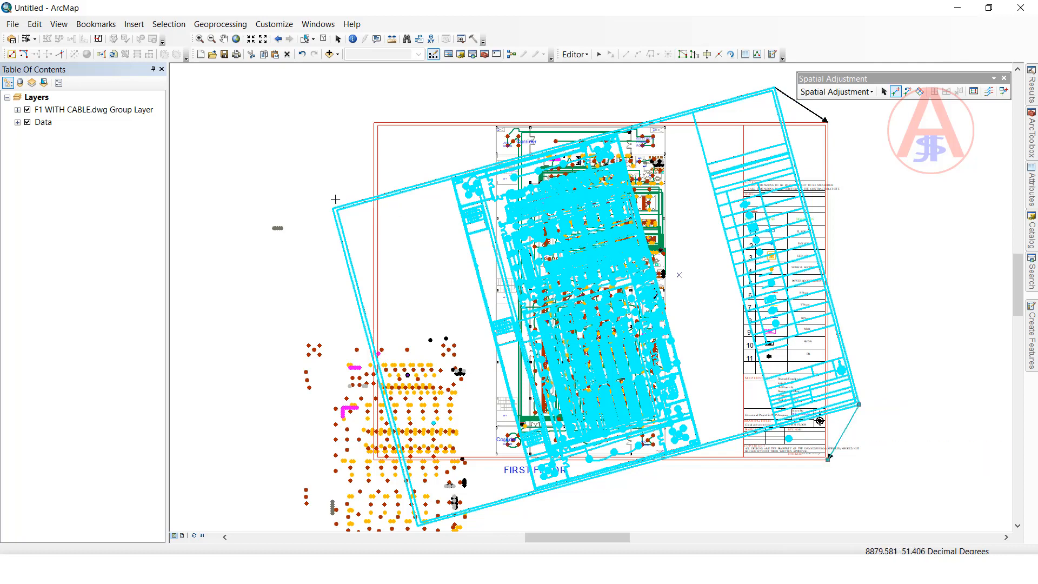
mouse_move(371, 124)
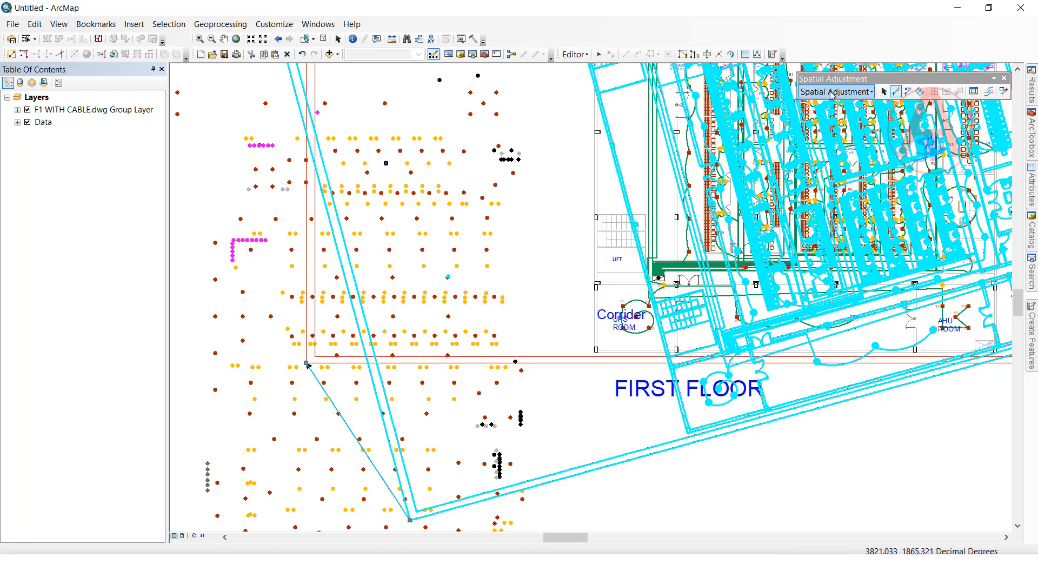
Step: Run Spatial Adjustment > Adjust so the Data features land upright on the DWG drawing
click(835, 91)
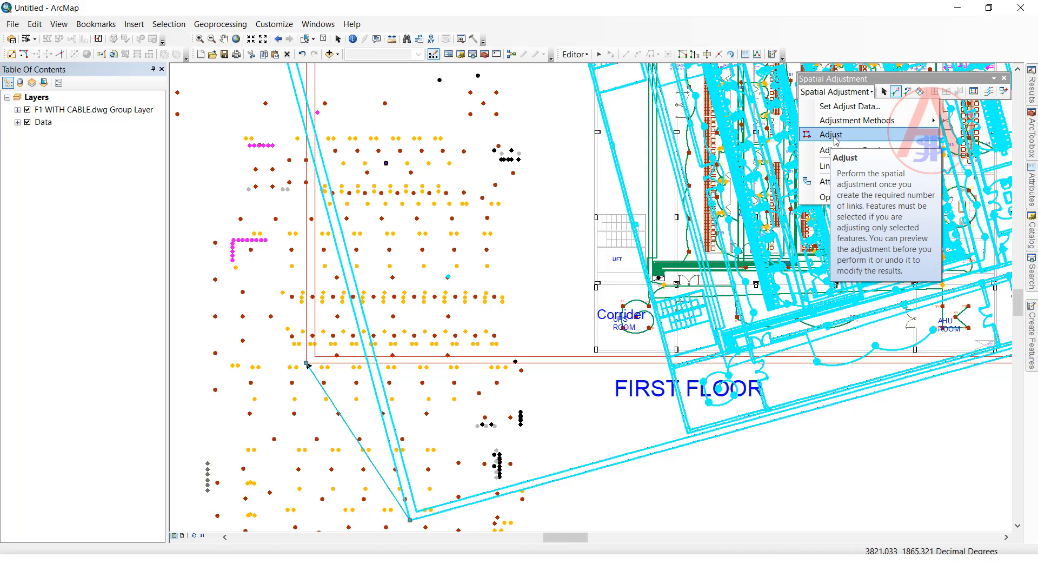
click(830, 134)
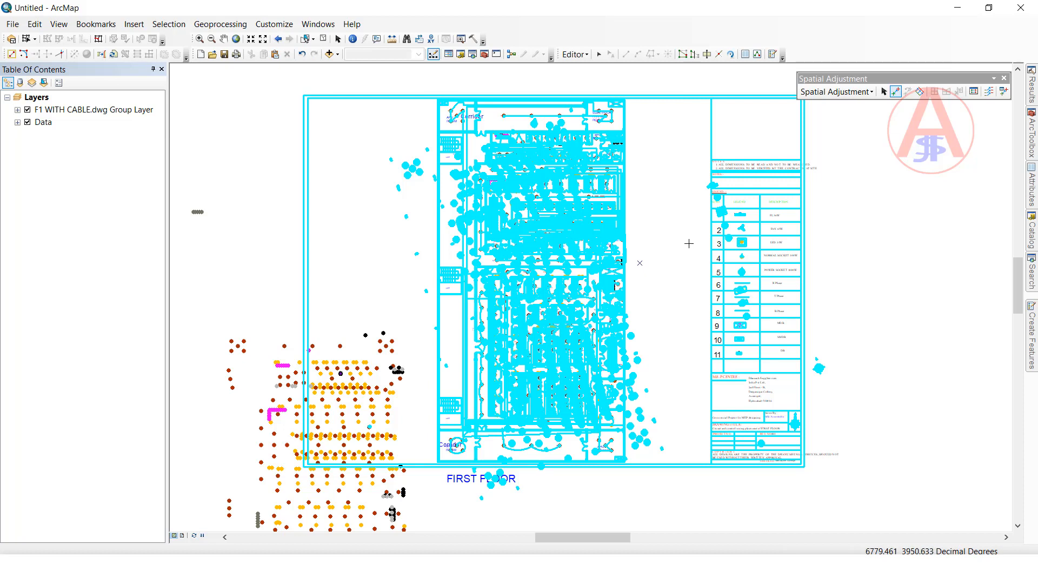
mouse_move(670, 239)
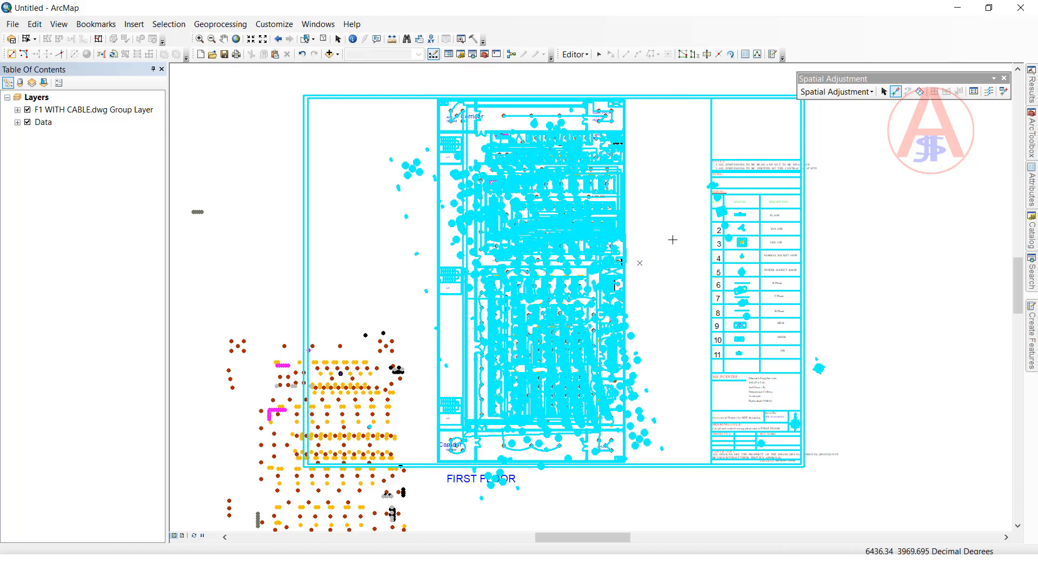
mouse_move(349, 125)
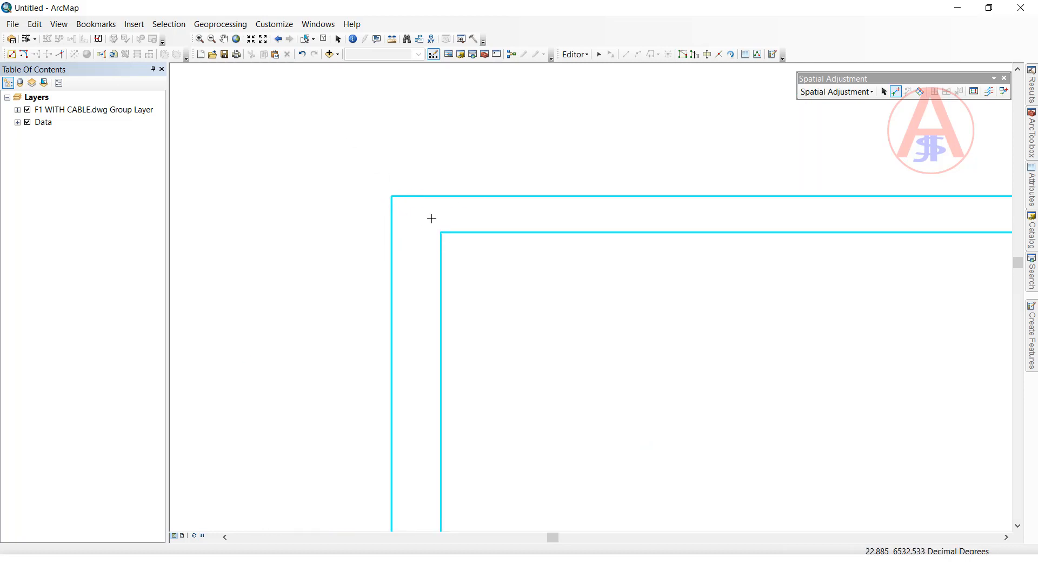
mouse_move(432, 214)
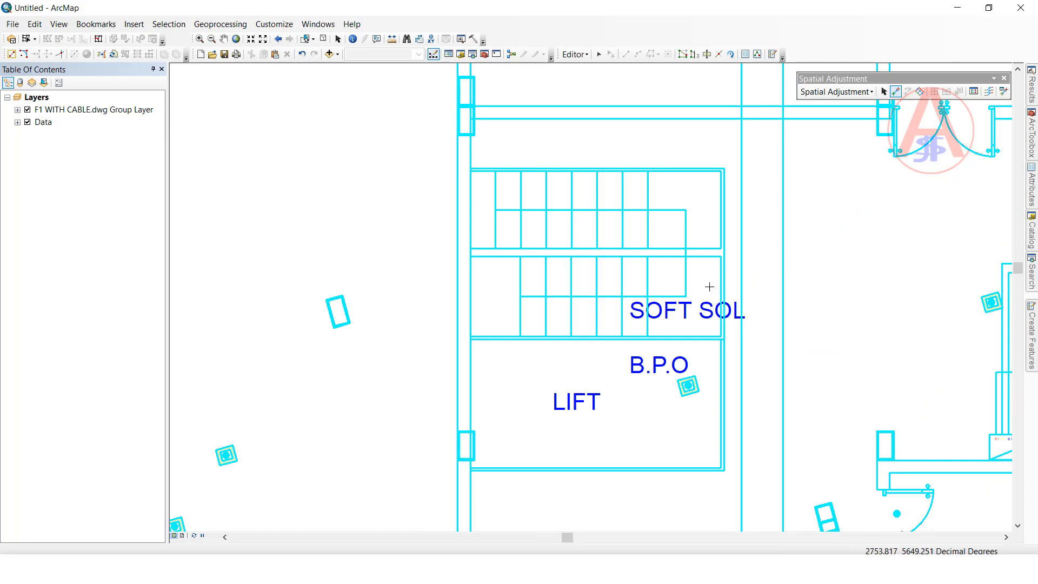
mouse_move(836, 277)
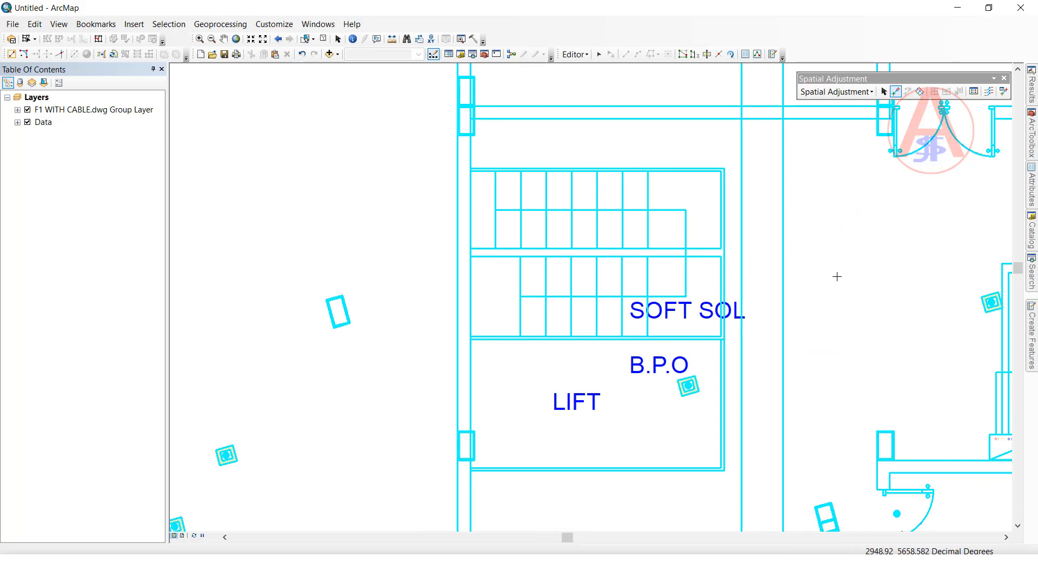
mouse_move(755, 232)
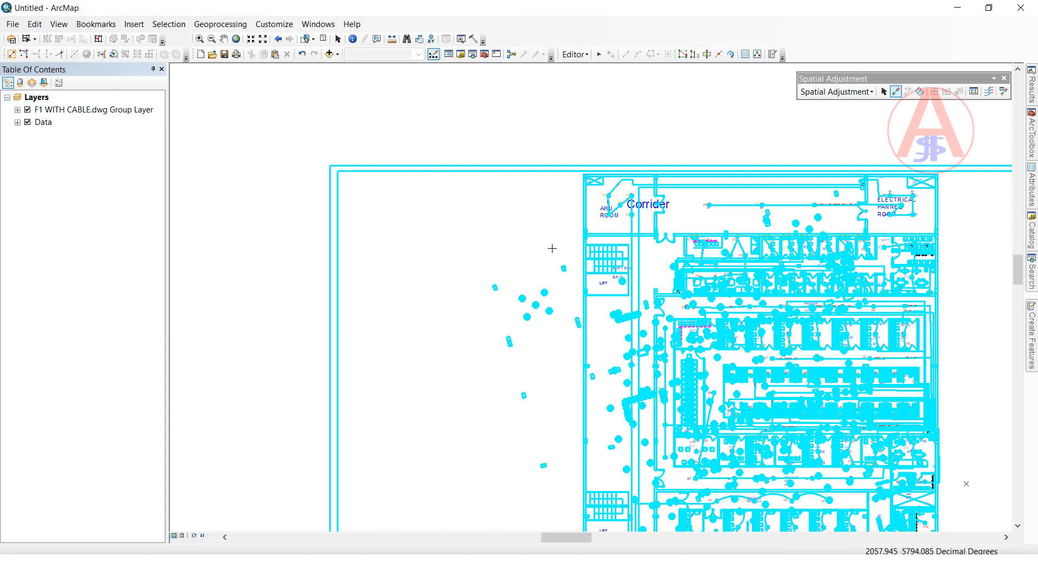
mouse_move(493, 298)
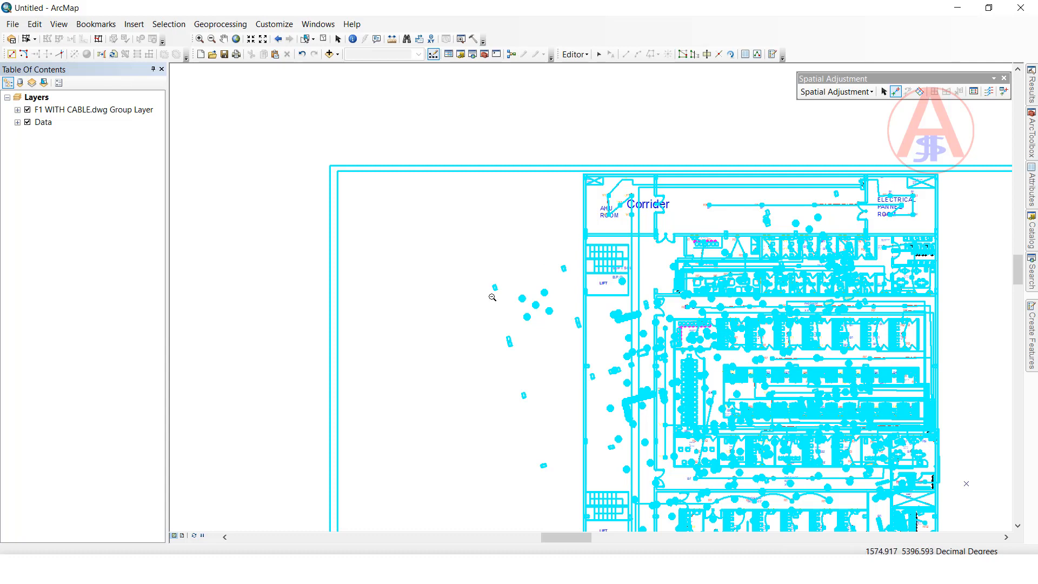